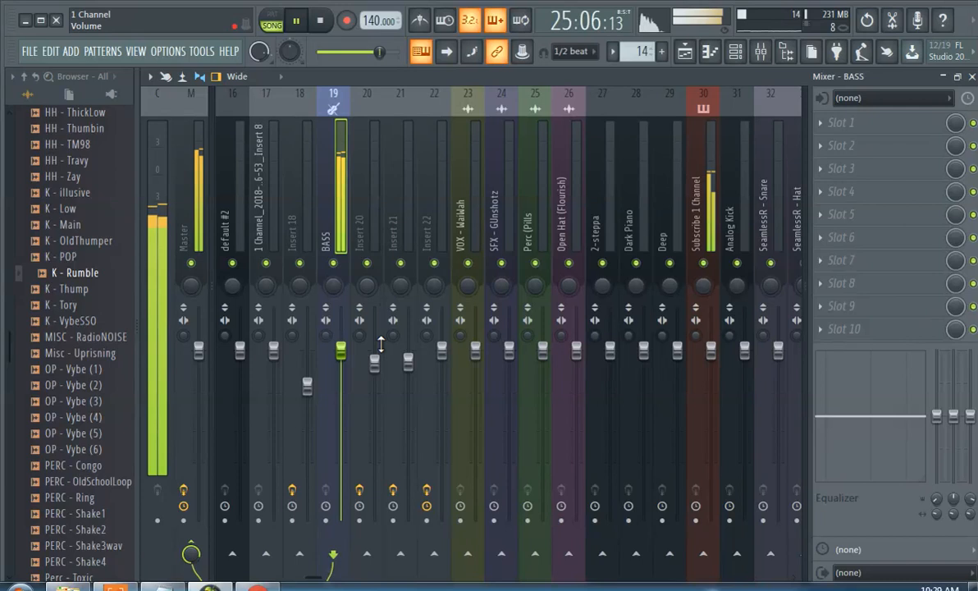
Stop playback at the song start and switch the transport to pattern mode
{"action": "left_click", "coordinate": [299, 20]}
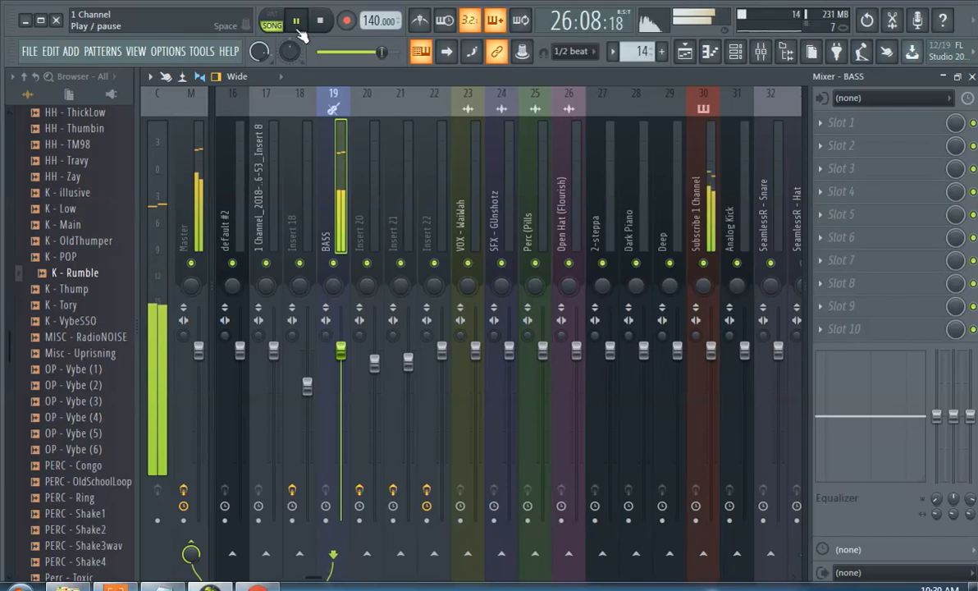
{"action": "left_click", "coordinate": [302, 18]}
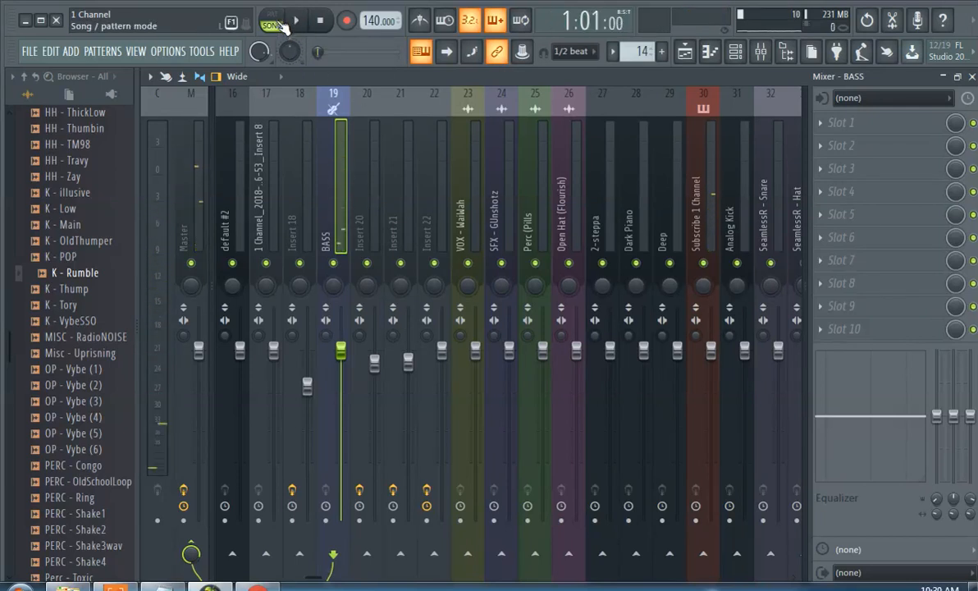
{"action": "left_click", "coordinate": [296, 21]}
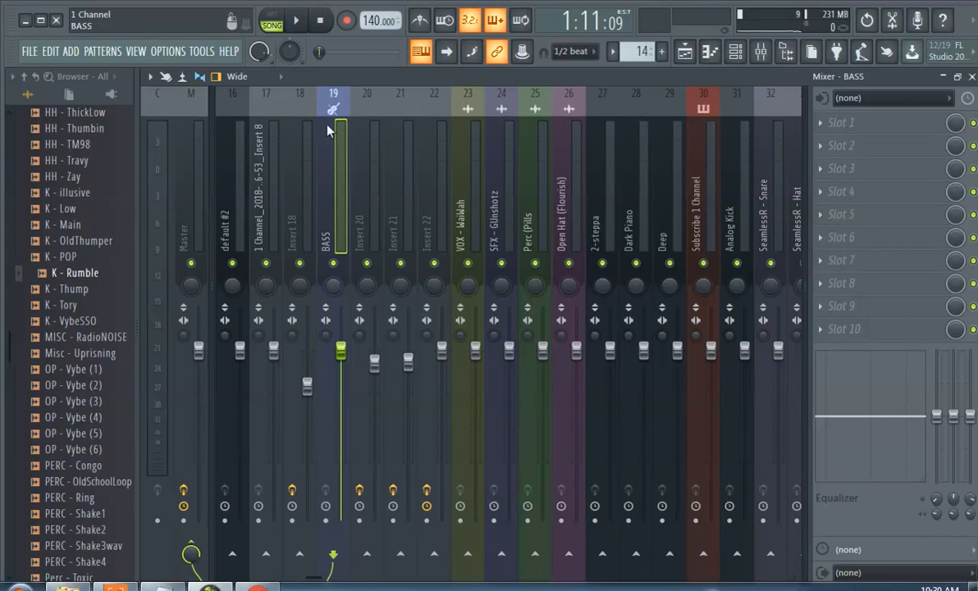
{"action": "left_click", "coordinate": [295, 20]}
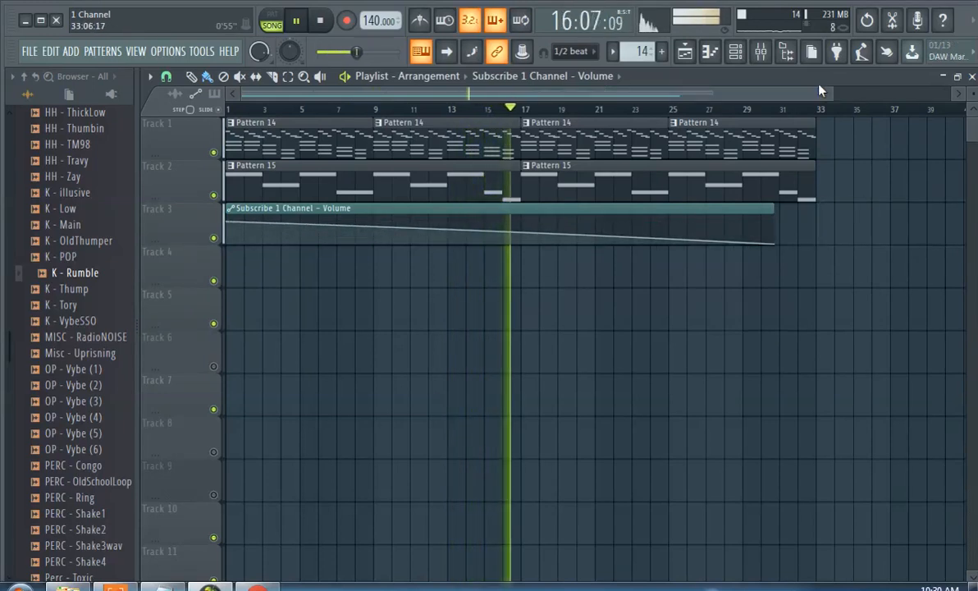
Bring the mixer back into view to reach the Subscribe 1 Channel insert
{"action": "left_click", "coordinate": [732, 51]}
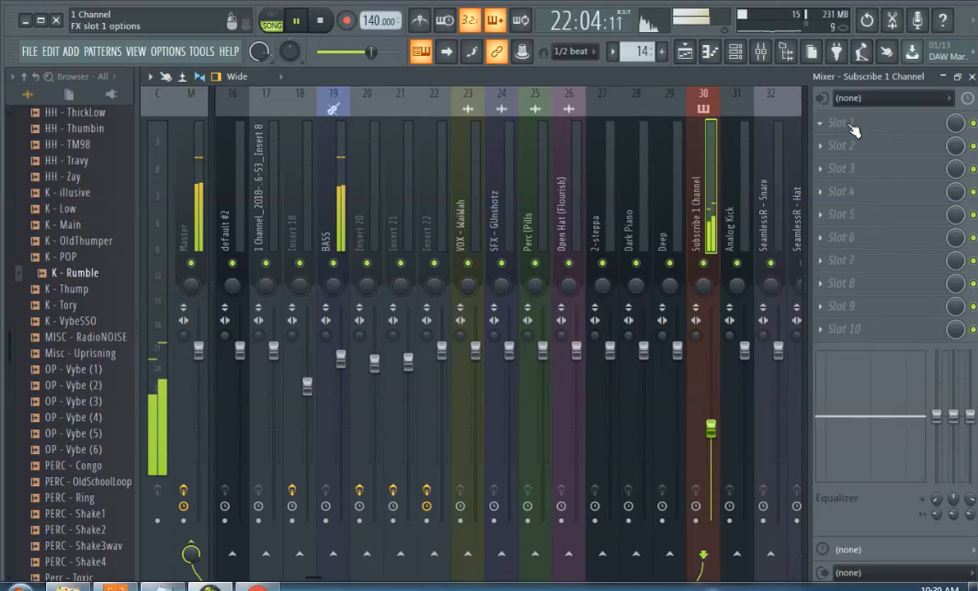
Inspect the first effect slot of Subscribe 1 Channel, which shows (none)
{"action": "left_click", "coordinate": [847, 121]}
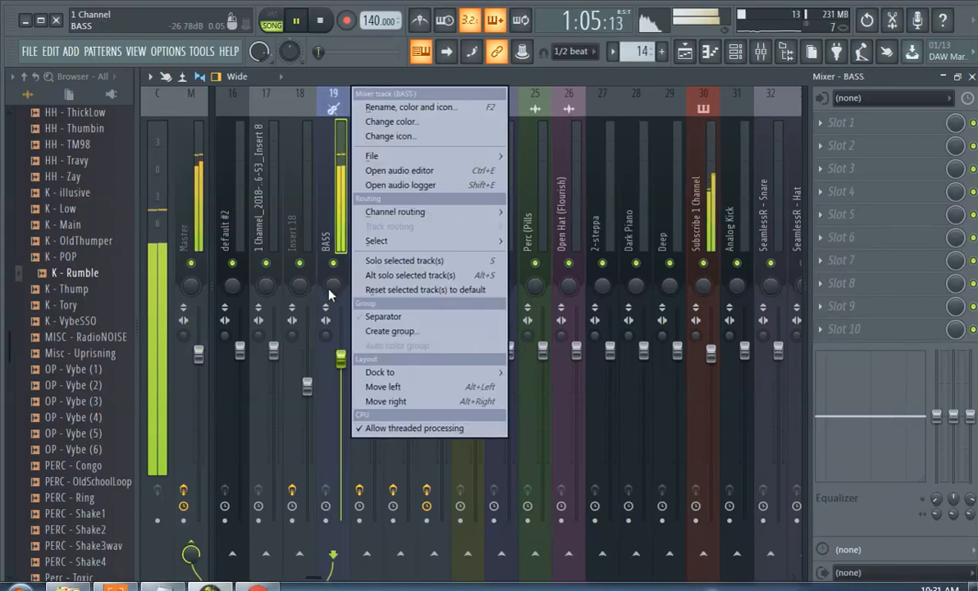
Reset the BASS mixer track to its default settings
{"action": "left_click", "coordinate": [351, 271]}
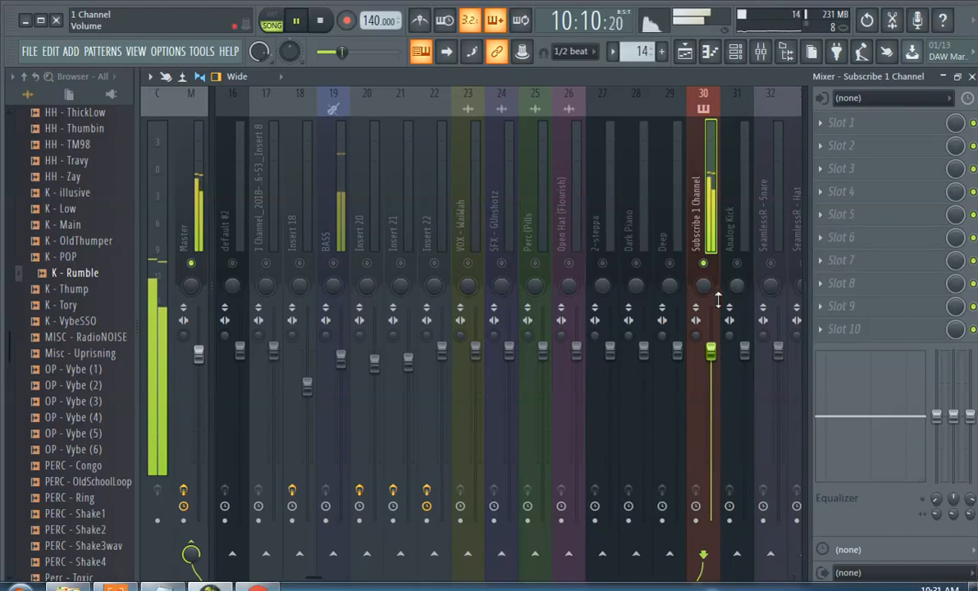
Bring up the context-menu options for the BASS mixer insert
{"action": "right_click", "coordinate": [702, 298]}
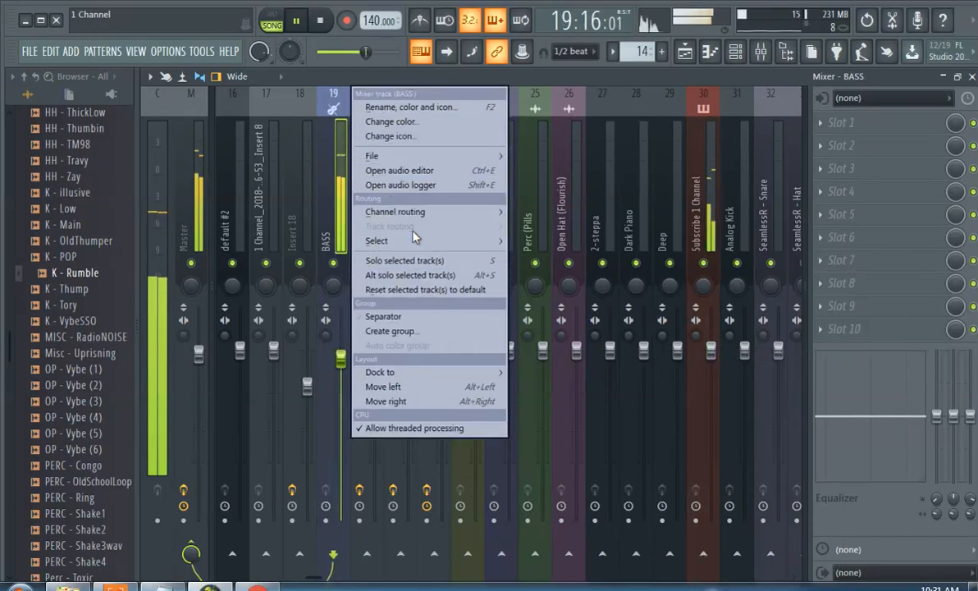
{"action": "mouse_move", "coordinate": [417, 184]}
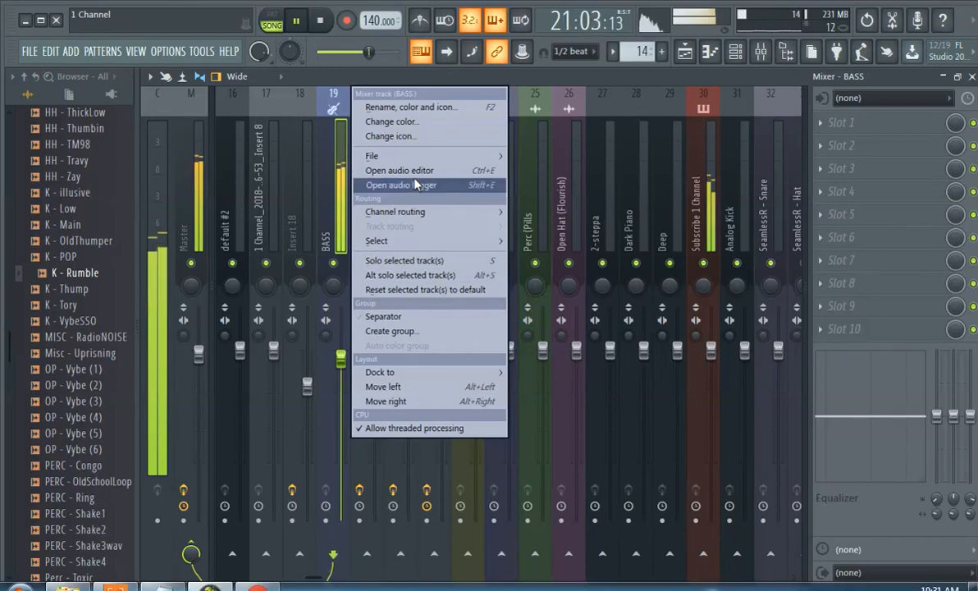